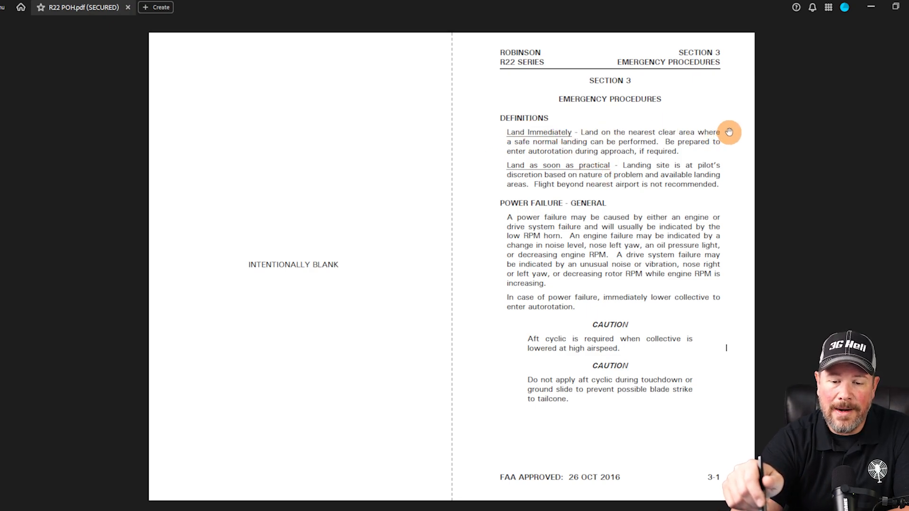
pyautogui.moveTo(736, 143)
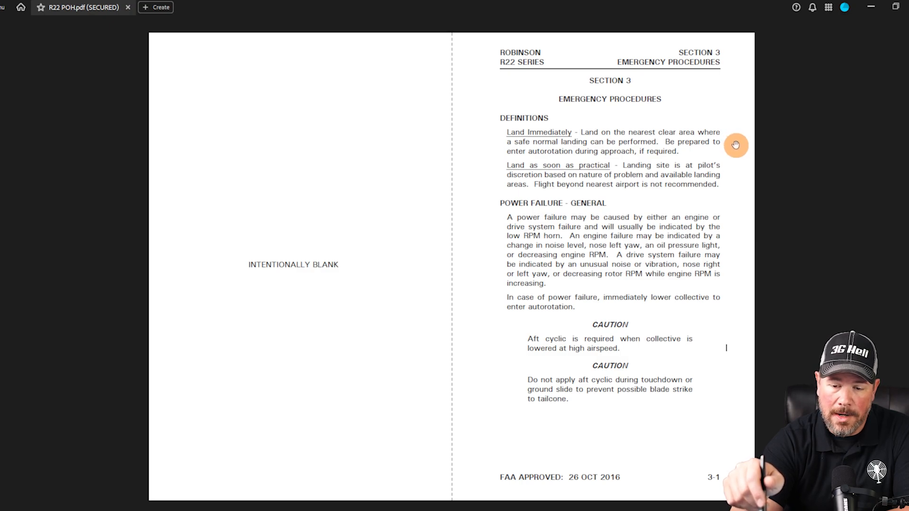
pyautogui.moveTo(684, 157)
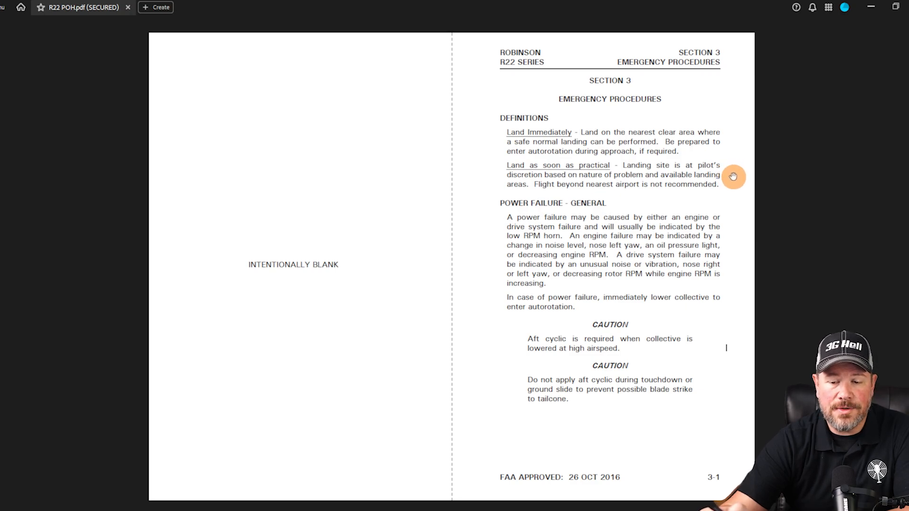
pyautogui.moveTo(738, 179)
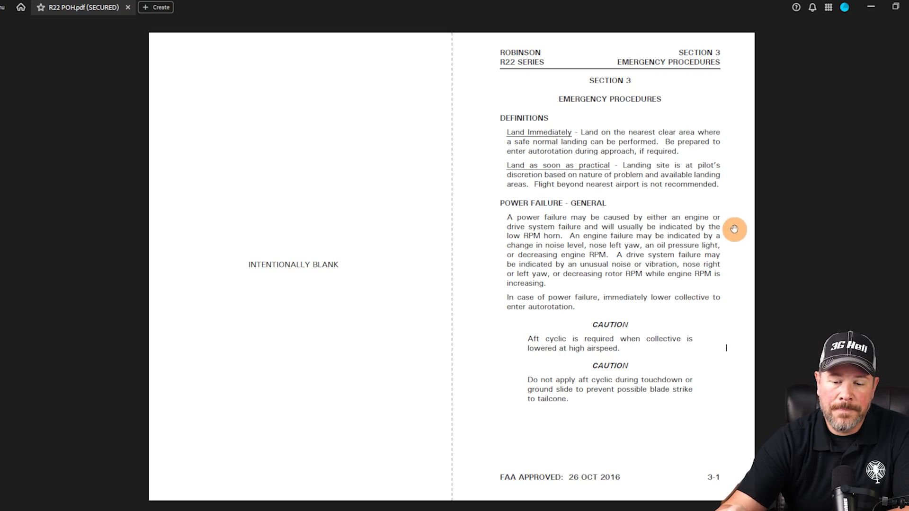
pyautogui.moveTo(728, 240)
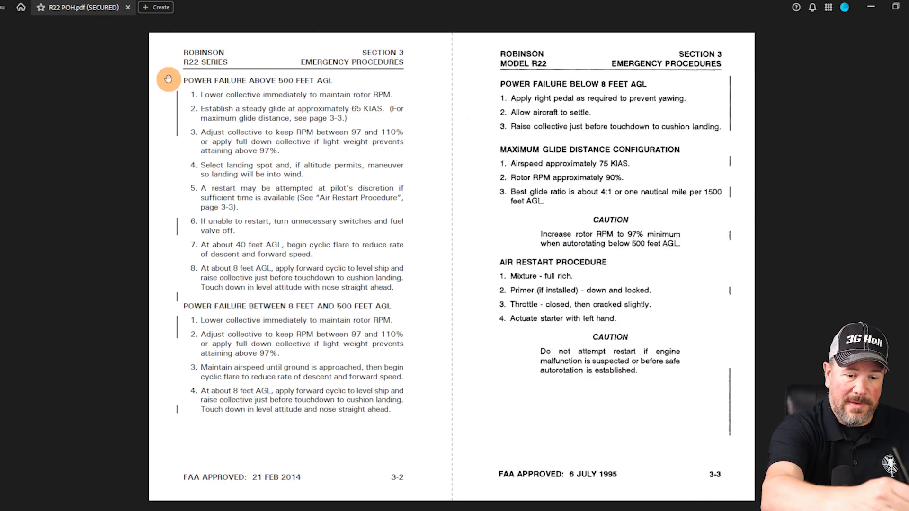
pyautogui.moveTo(171, 305)
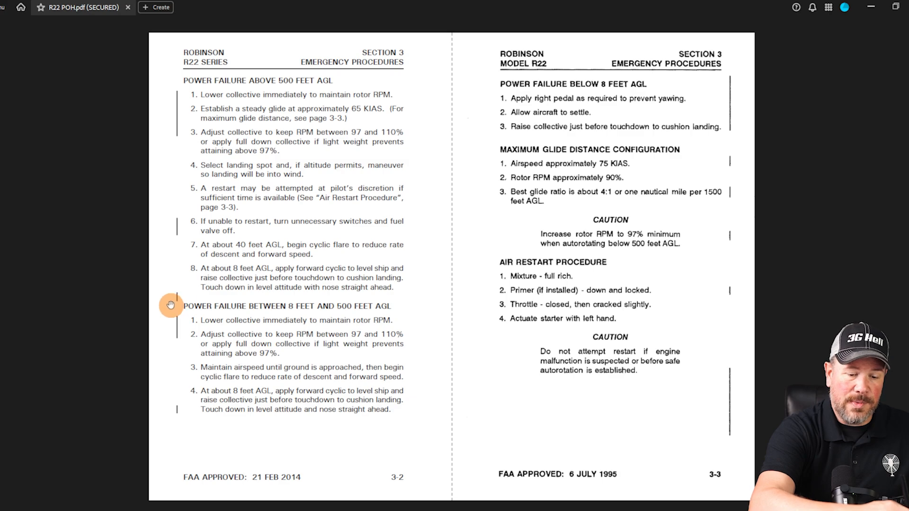
pyautogui.moveTo(493, 83)
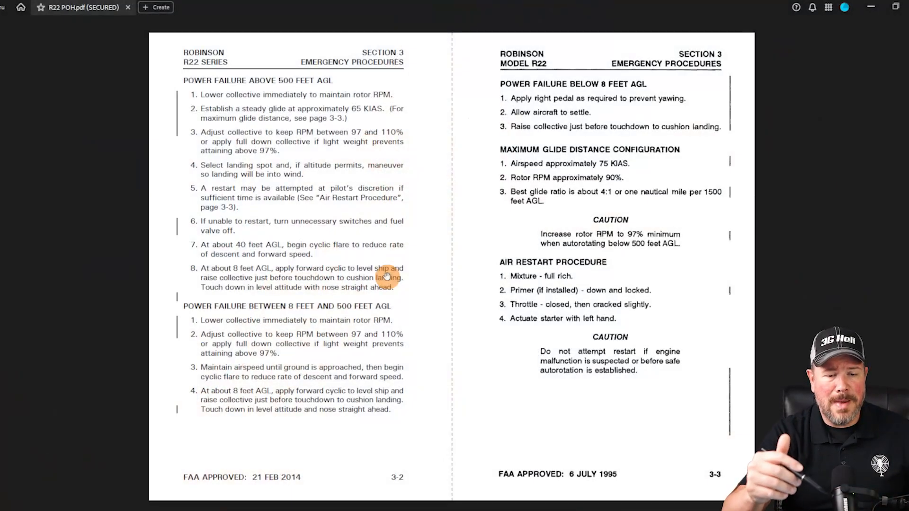
pyautogui.moveTo(362, 142)
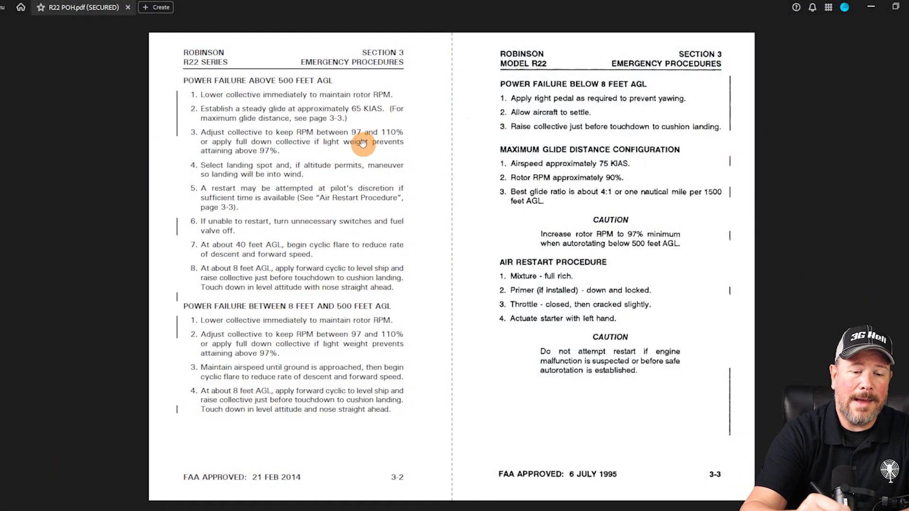
pyautogui.moveTo(410, 246)
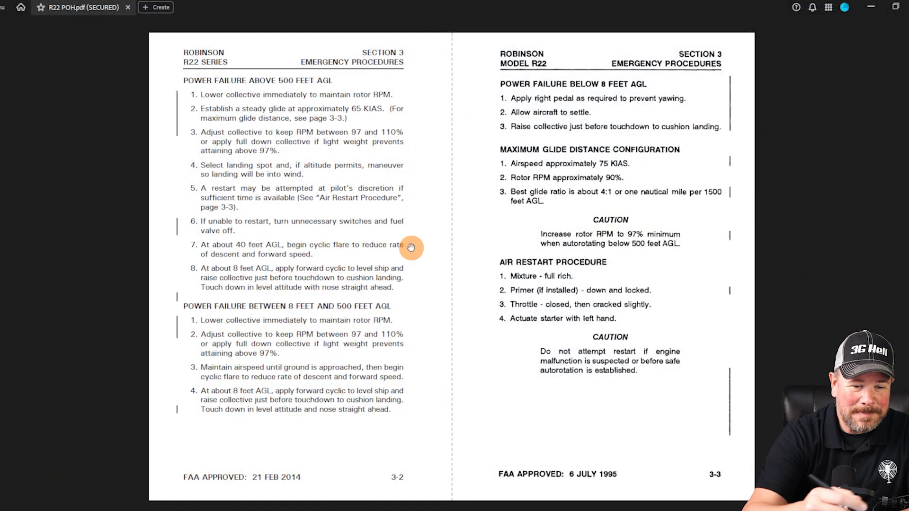
pyautogui.moveTo(416, 318)
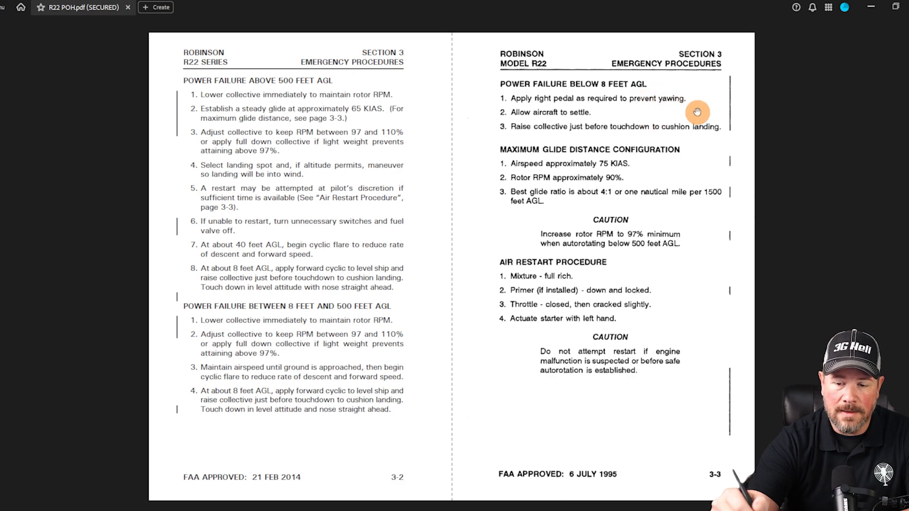
pyautogui.moveTo(732, 111)
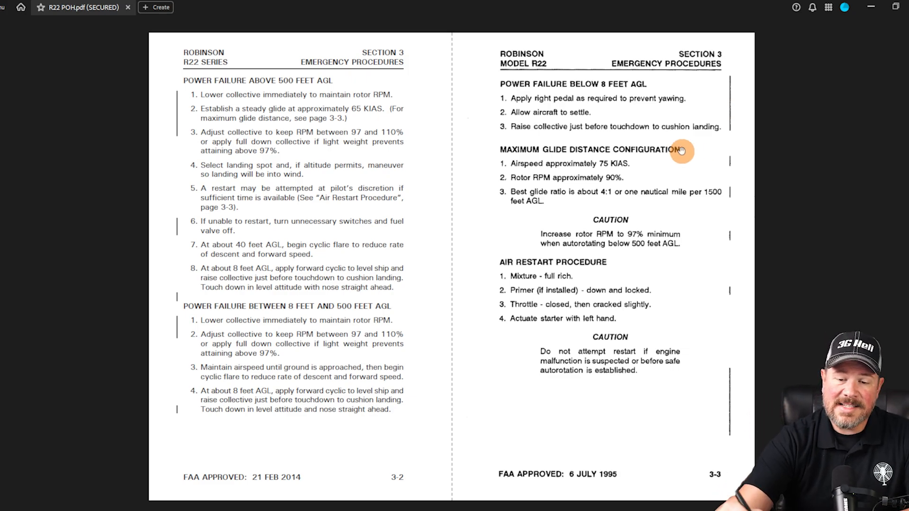
pyautogui.moveTo(600, 153)
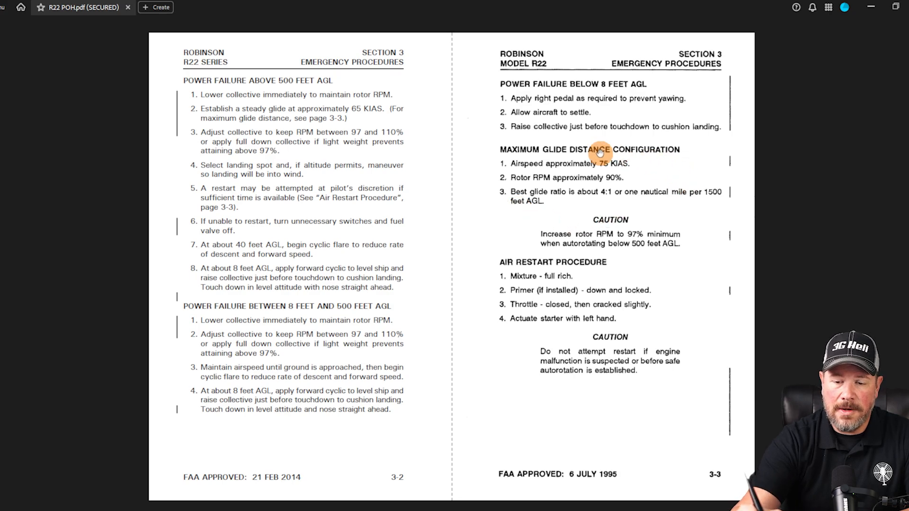
pyautogui.moveTo(665, 161)
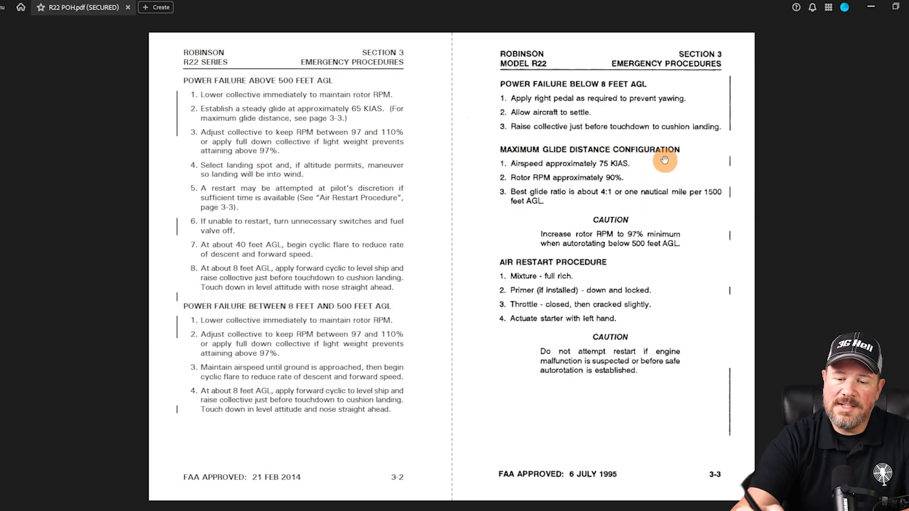
pyautogui.moveTo(551, 207)
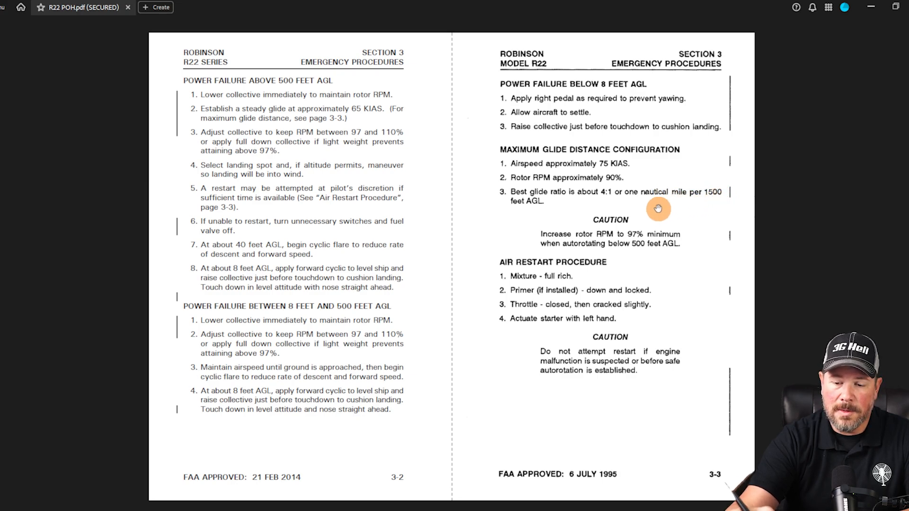
pyautogui.moveTo(634, 243)
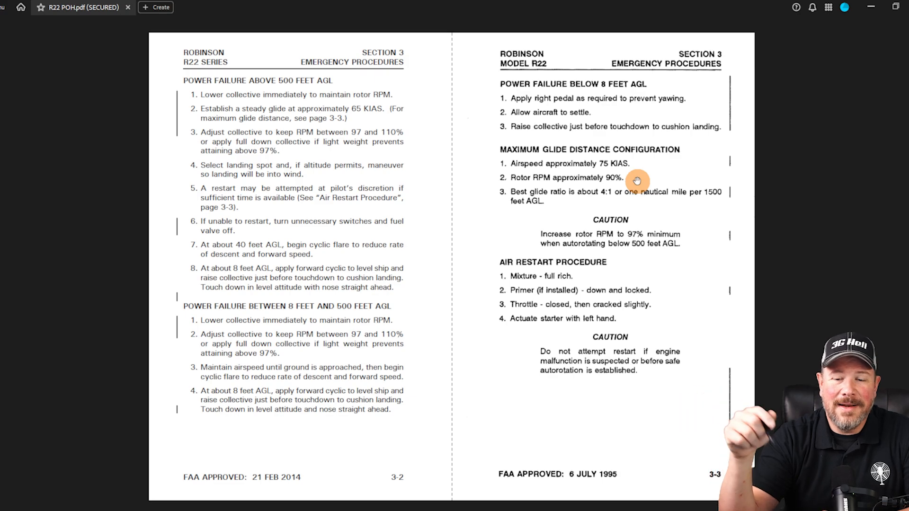
pyautogui.moveTo(703, 174)
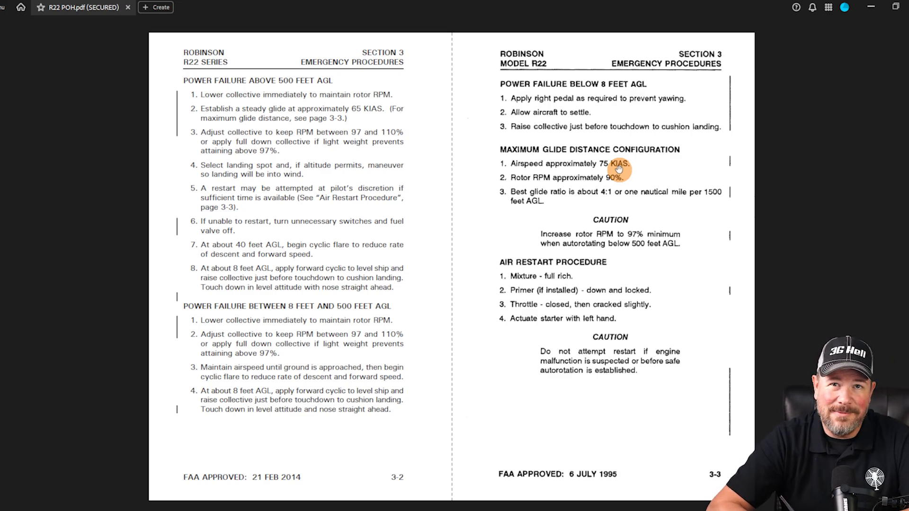
pyautogui.moveTo(513, 304)
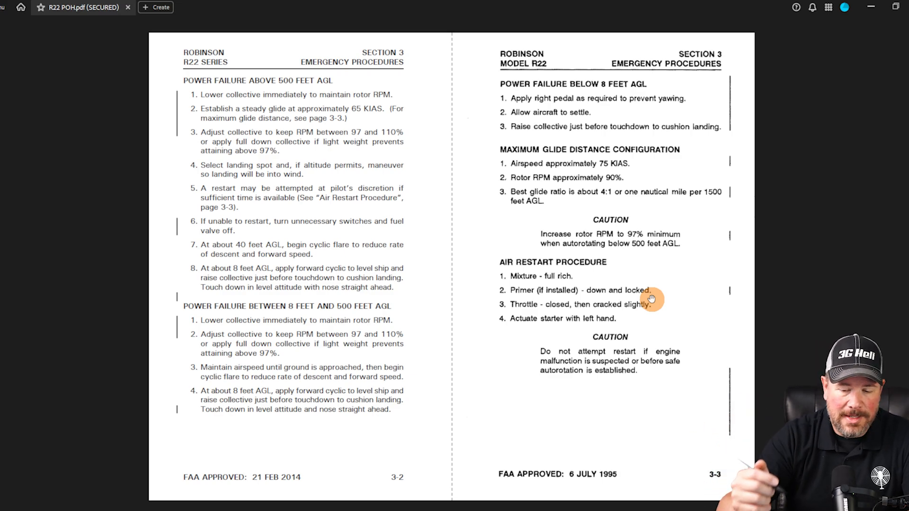
pyautogui.moveTo(676, 361)
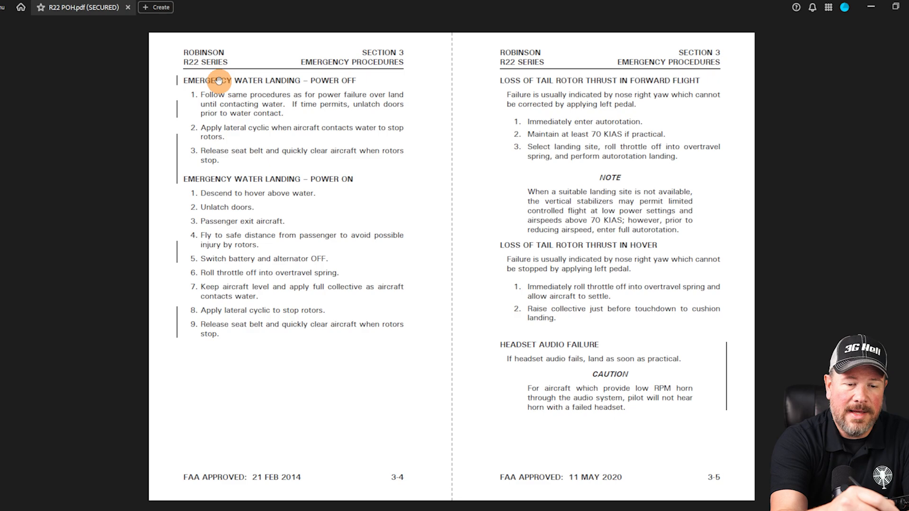
pyautogui.moveTo(240, 157)
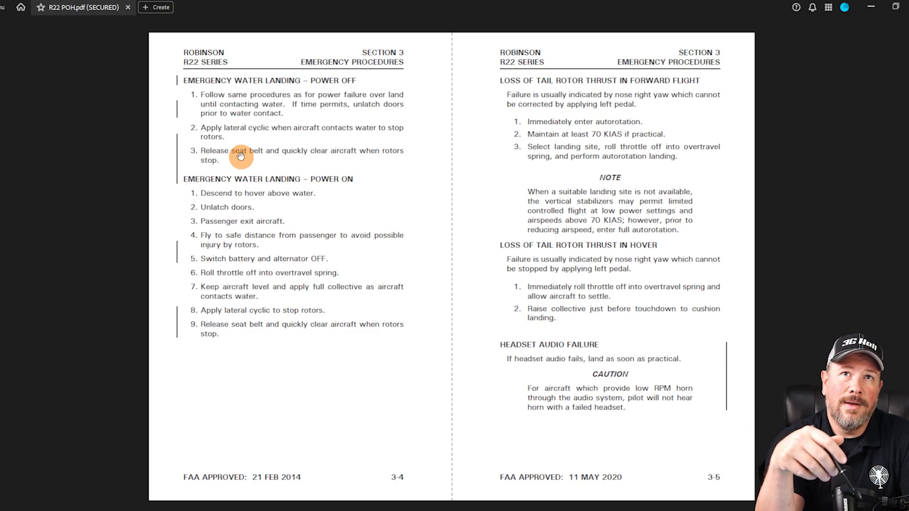
pyautogui.moveTo(263, 135)
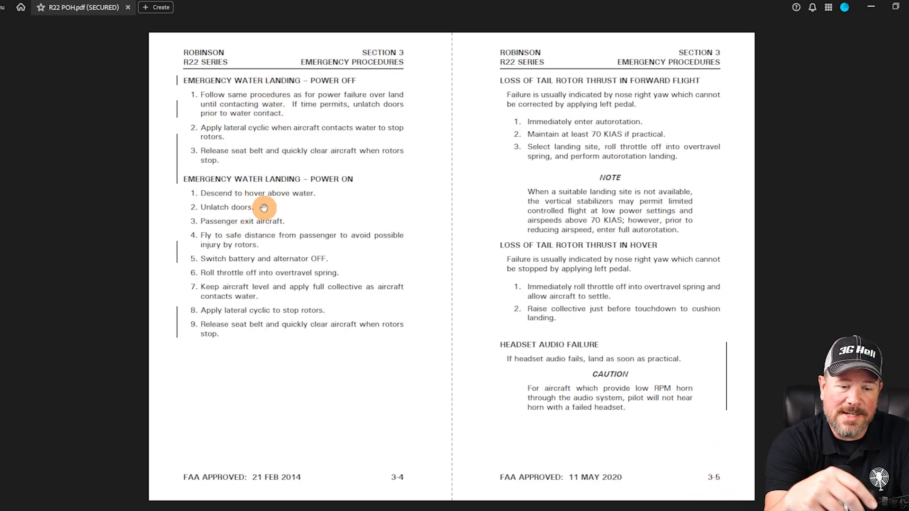
pyautogui.moveTo(290, 202)
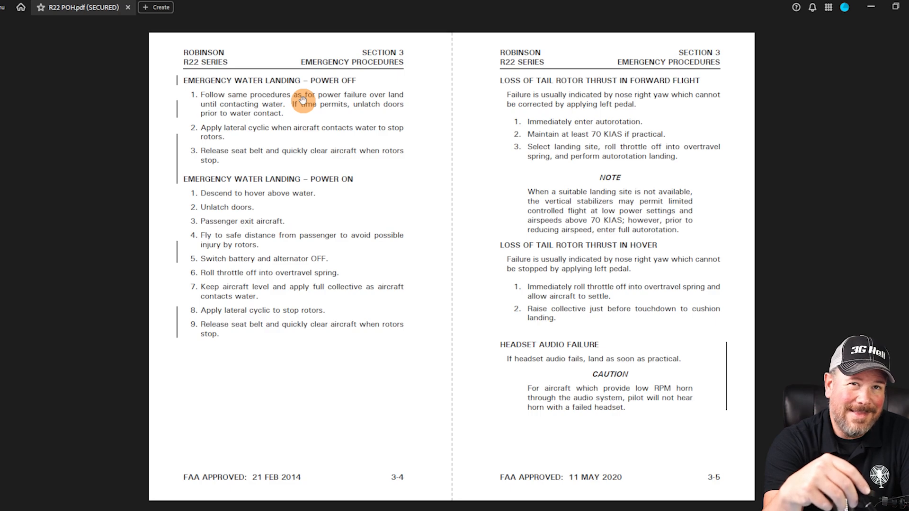
pyautogui.moveTo(295, 245)
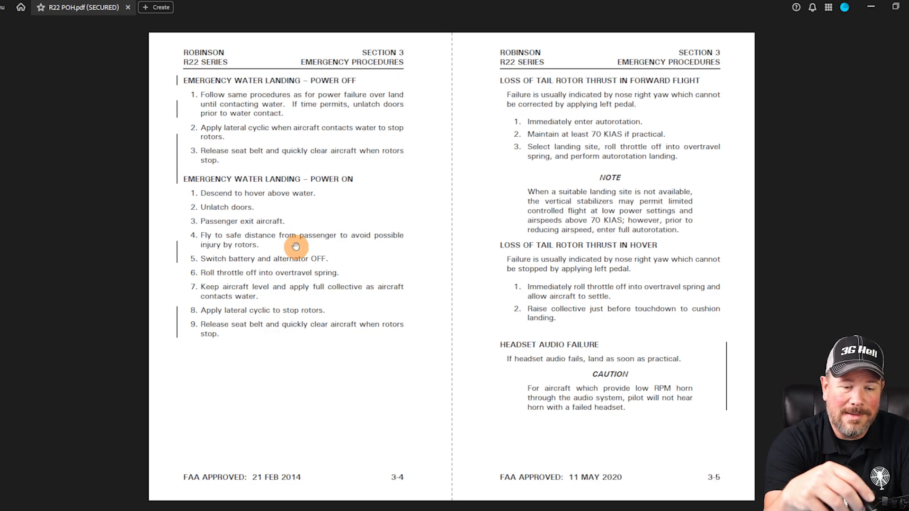
pyautogui.moveTo(294, 119)
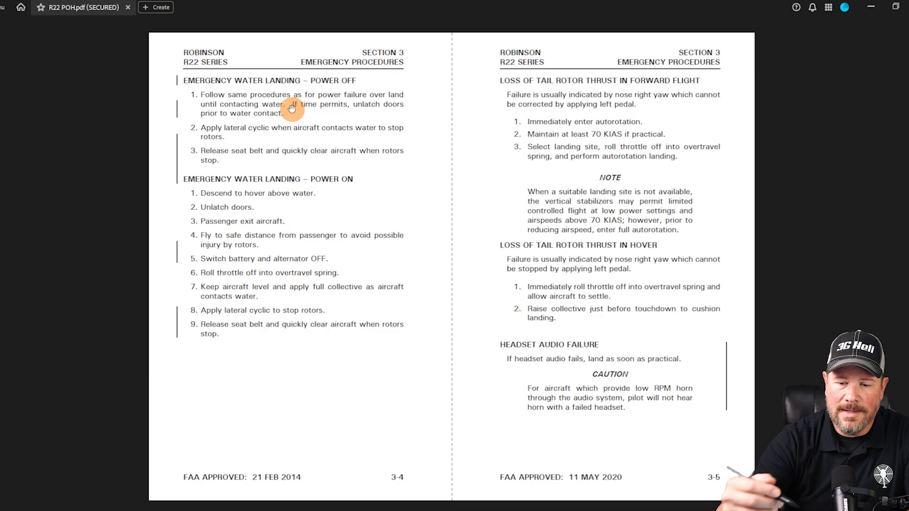
pyautogui.moveTo(498, 88)
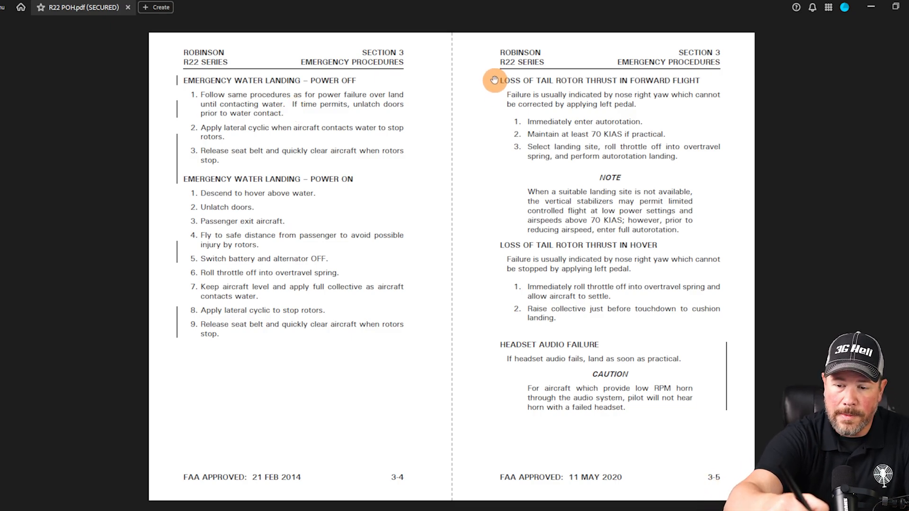
pyautogui.moveTo(493, 244)
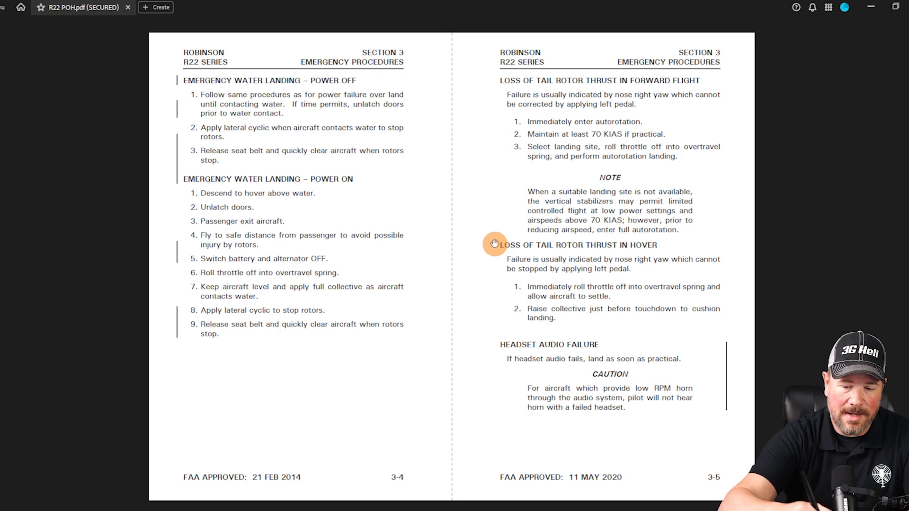
pyautogui.moveTo(480, 204)
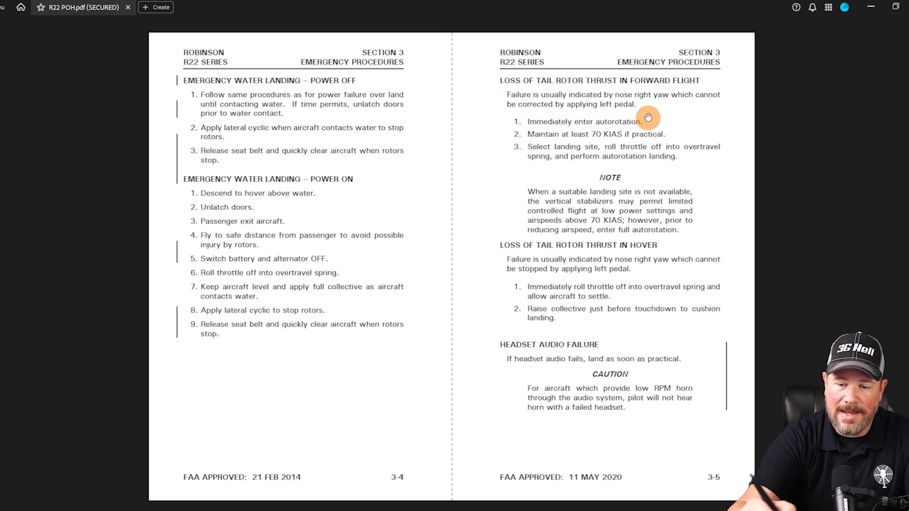
pyautogui.moveTo(636, 135)
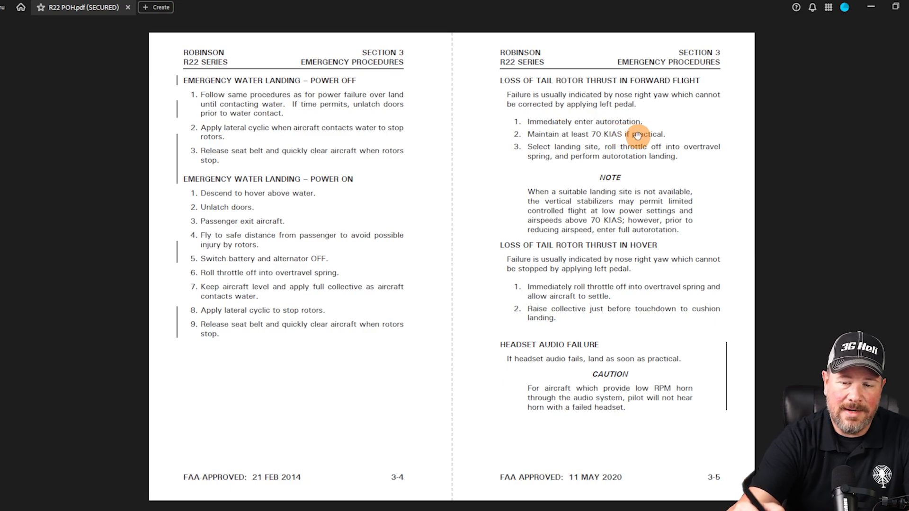
pyautogui.moveTo(565, 157)
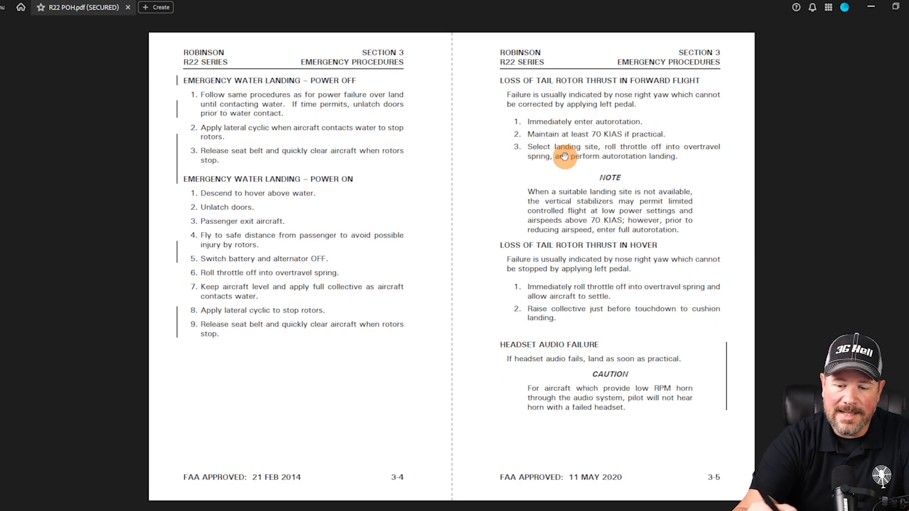
pyautogui.moveTo(713, 158)
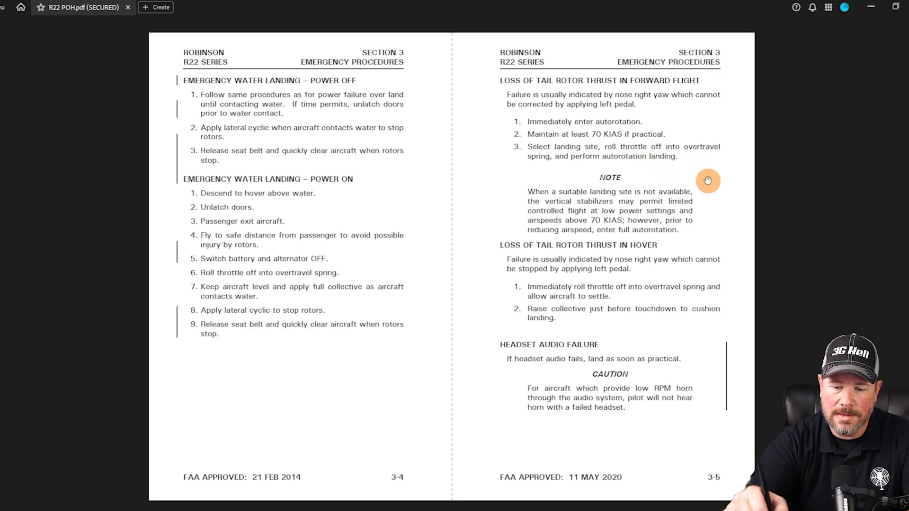
pyautogui.moveTo(661, 194)
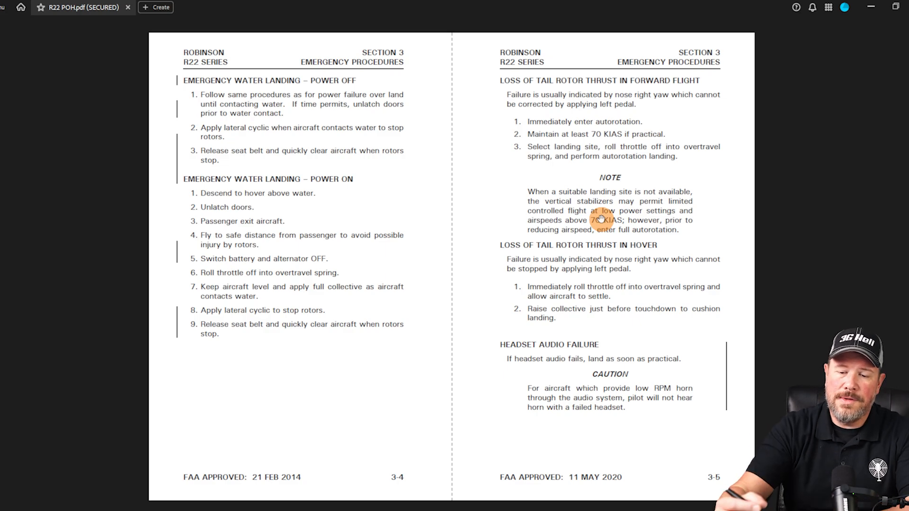
pyautogui.moveTo(691, 209)
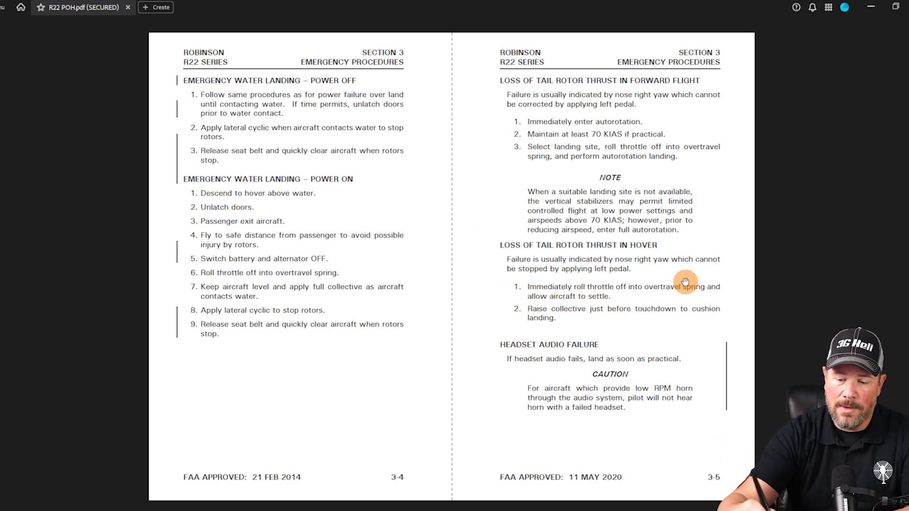
pyautogui.moveTo(687, 278)
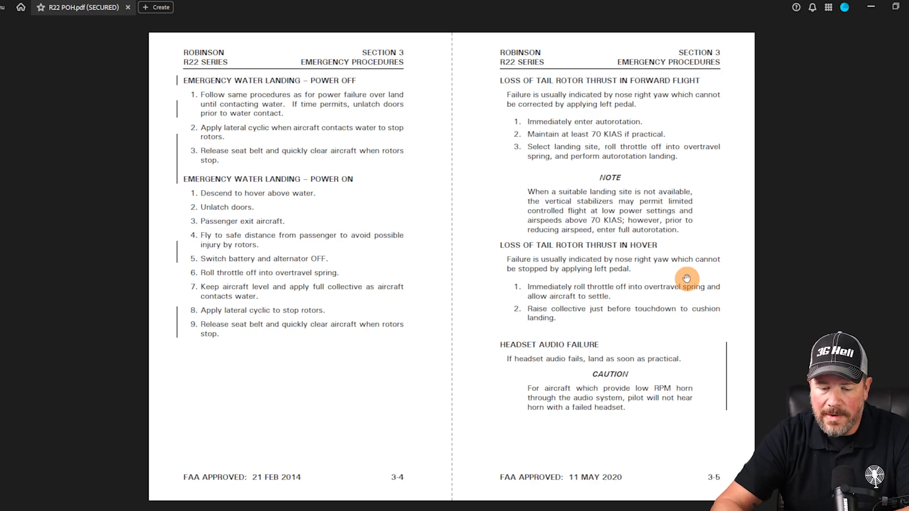
pyautogui.moveTo(690, 330)
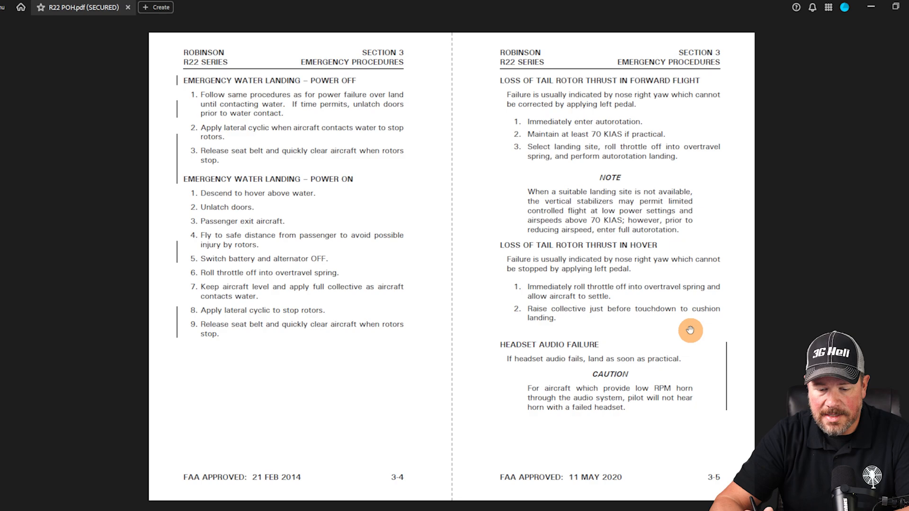
pyautogui.moveTo(484, 349)
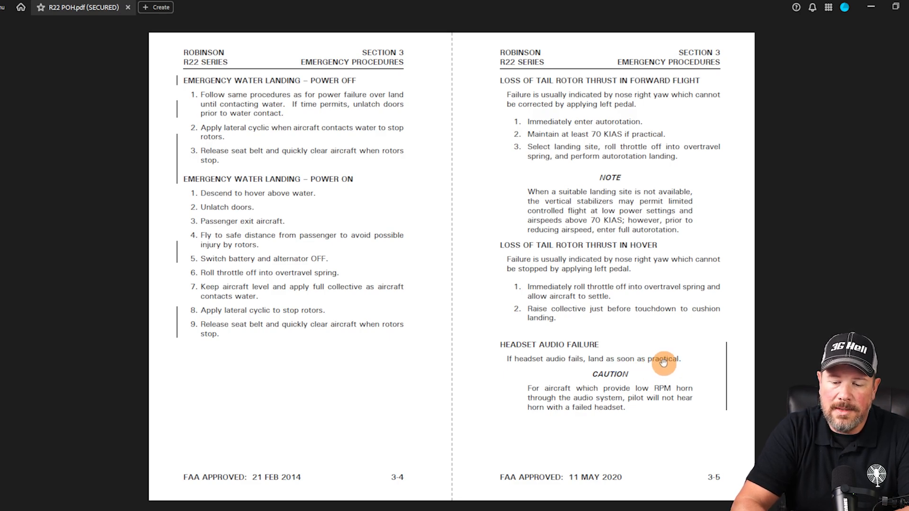
pyautogui.moveTo(530, 394)
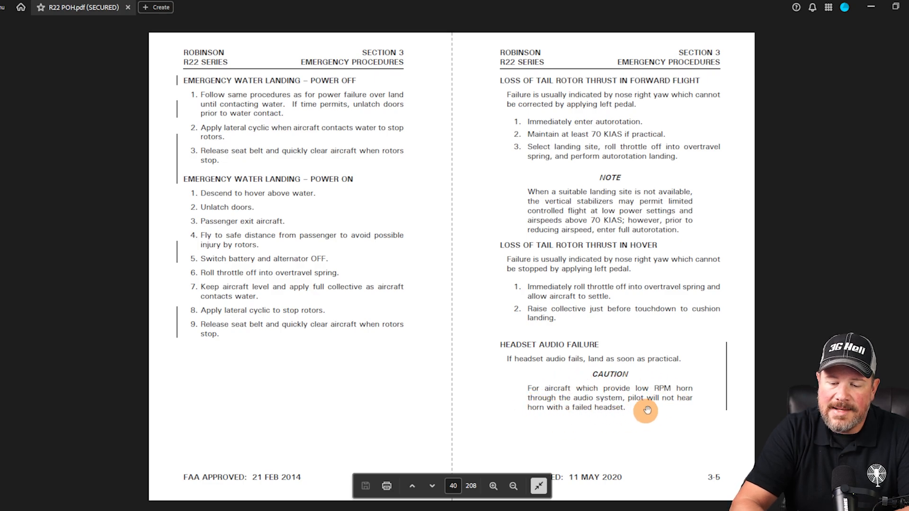
pyautogui.moveTo(625, 407)
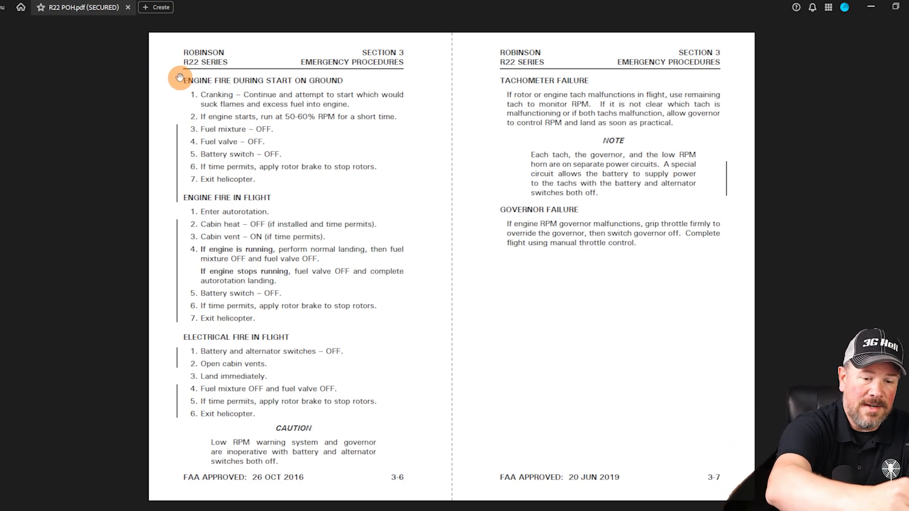
pyautogui.moveTo(167, 193)
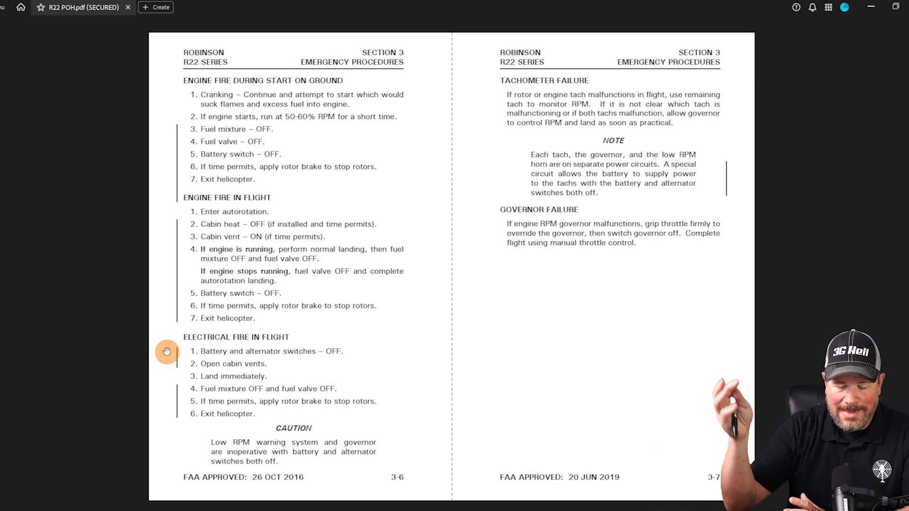
pyautogui.moveTo(179, 380)
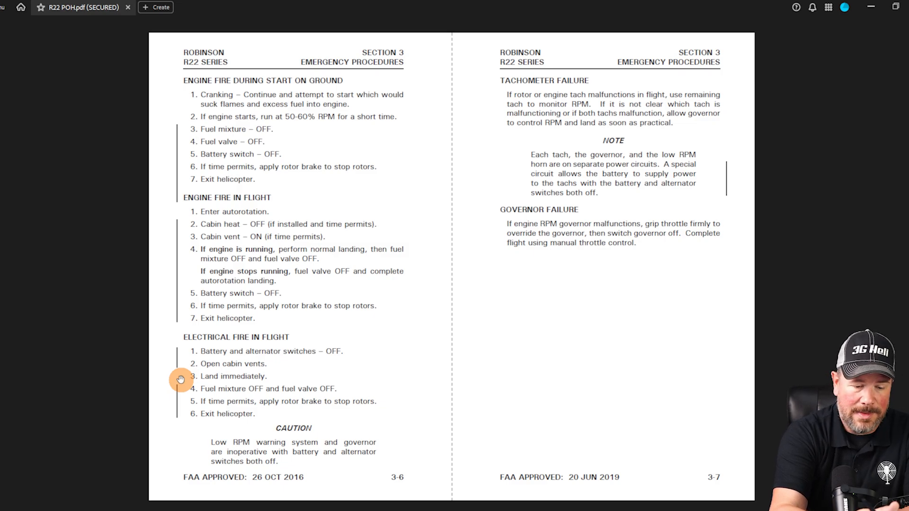
pyautogui.moveTo(178, 390)
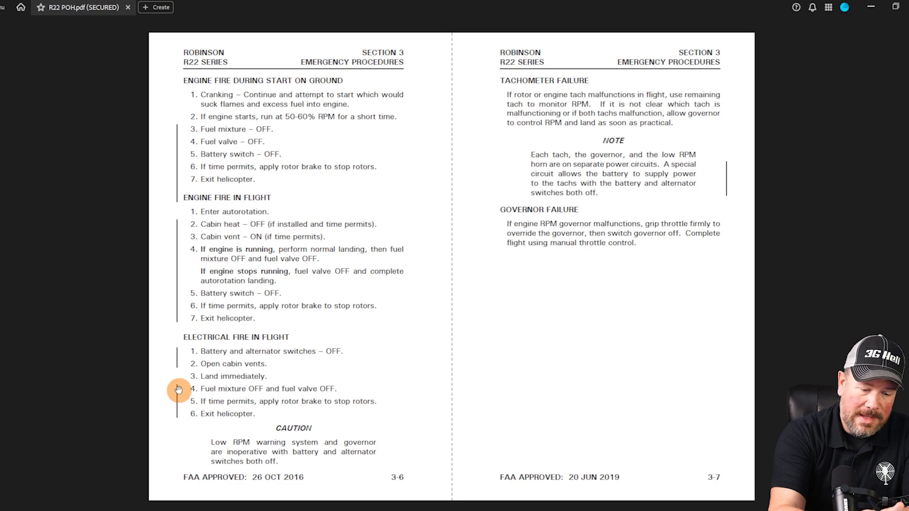
pyautogui.moveTo(186, 418)
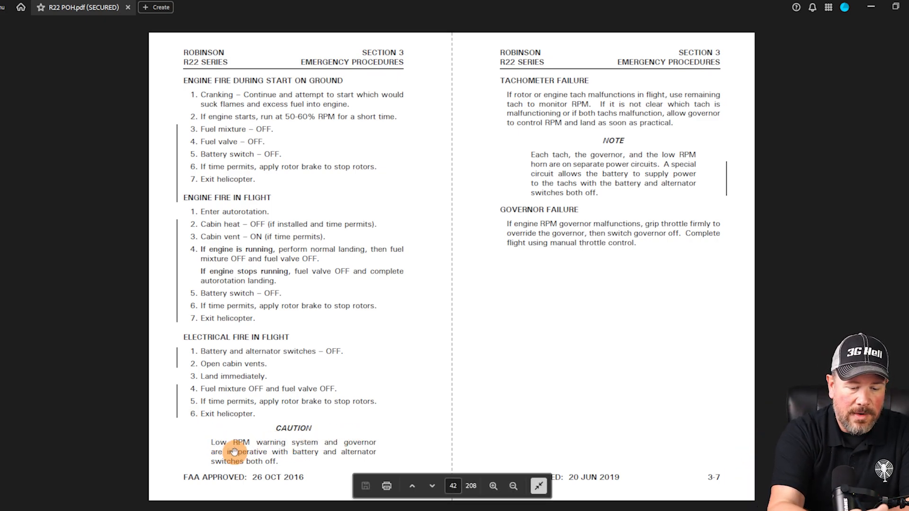
pyautogui.moveTo(295, 455)
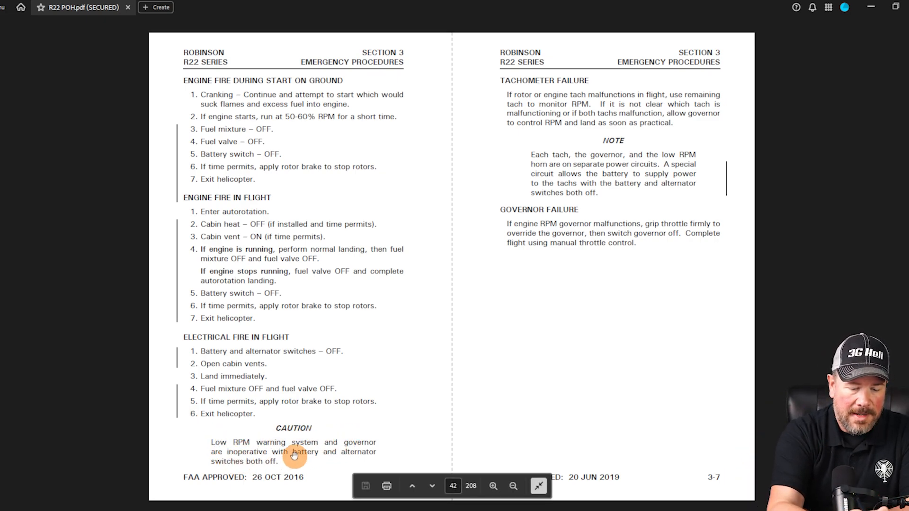
pyautogui.moveTo(260, 434)
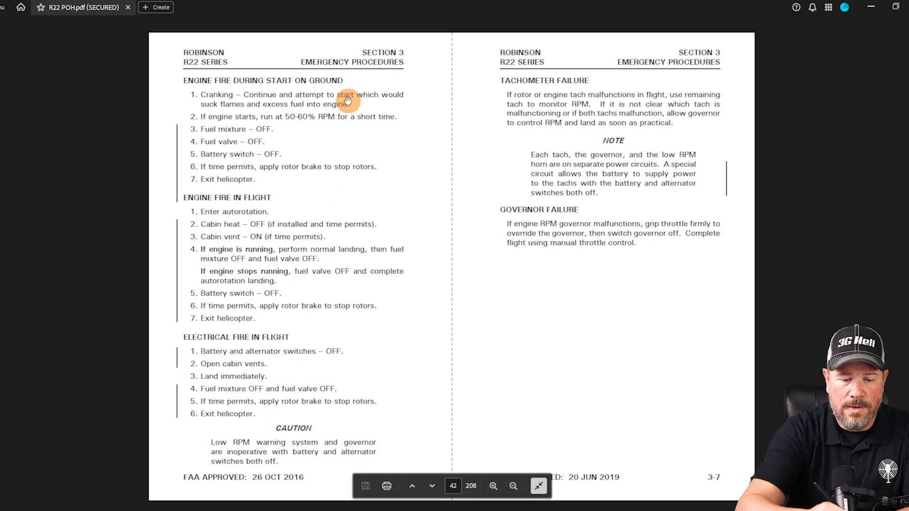
pyautogui.moveTo(341, 219)
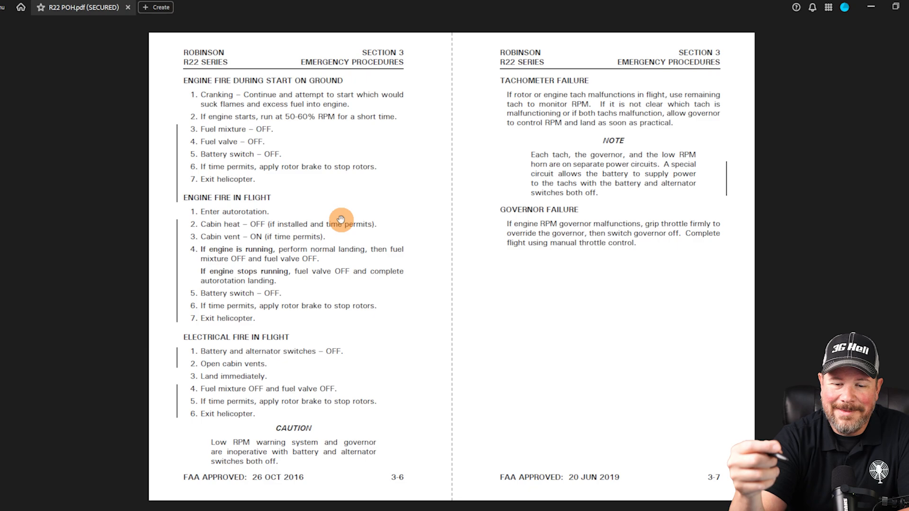
pyautogui.moveTo(497, 81)
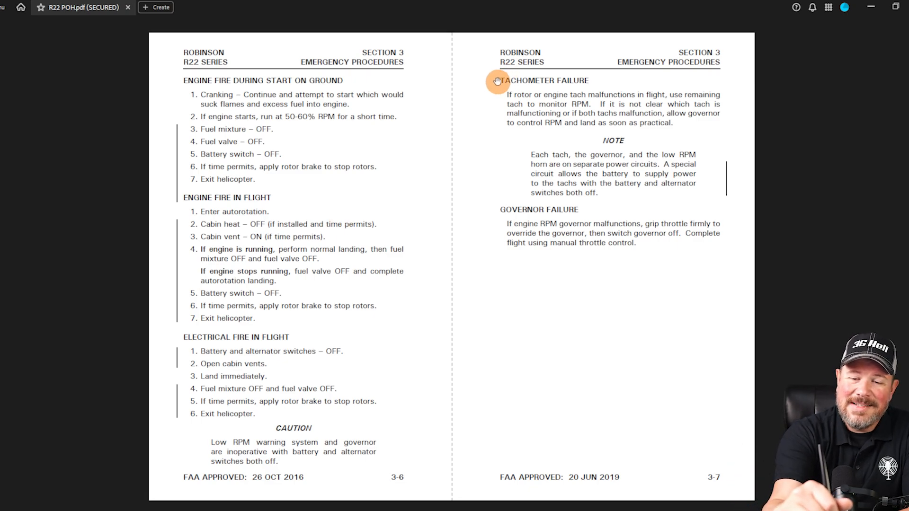
pyautogui.moveTo(532, 101)
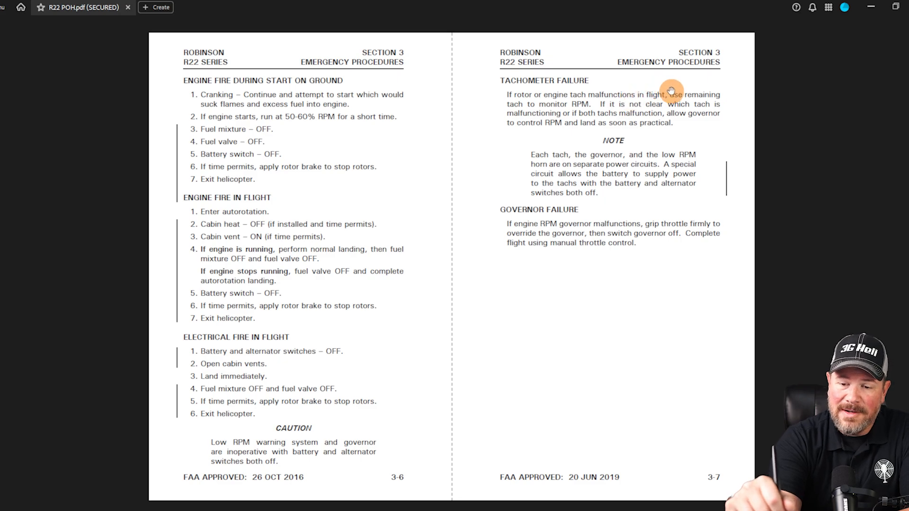
pyautogui.moveTo(732, 104)
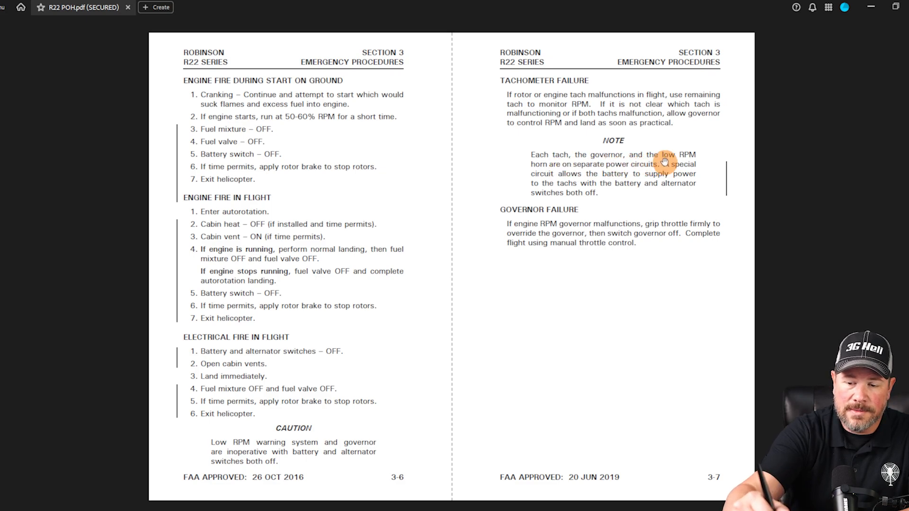
pyautogui.moveTo(660, 164); pyautogui.dragTo(696, 174)
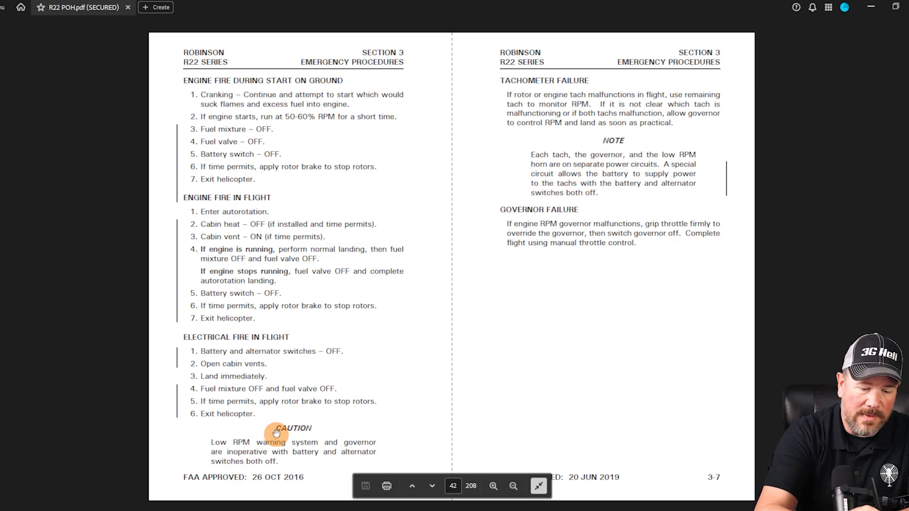
pyautogui.moveTo(223, 432)
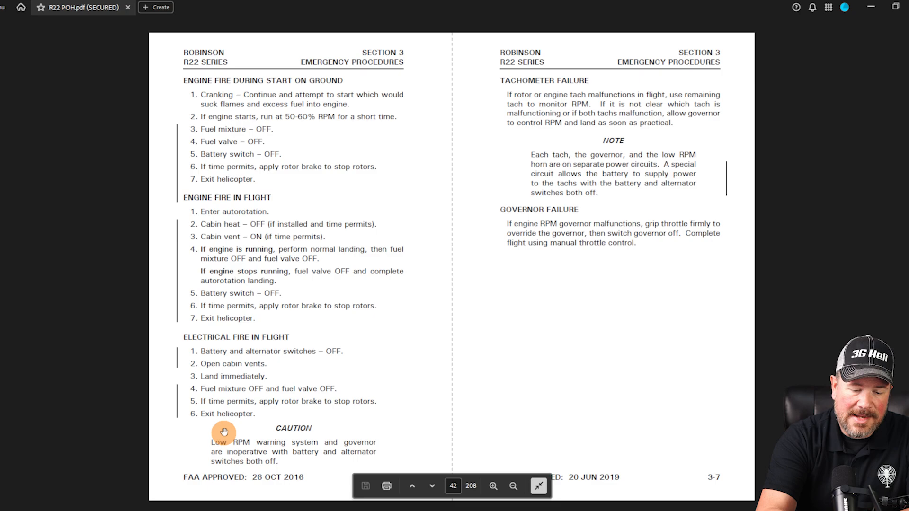
pyautogui.moveTo(272, 341)
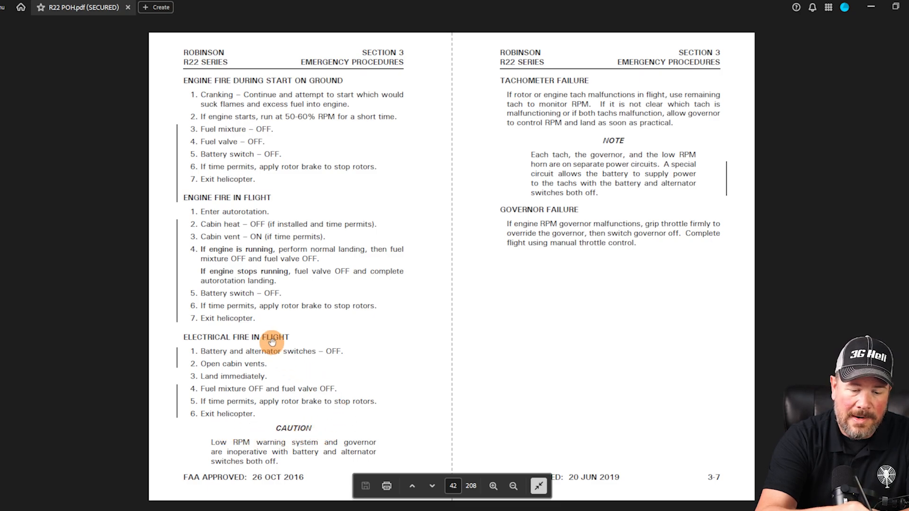
pyautogui.moveTo(307, 452)
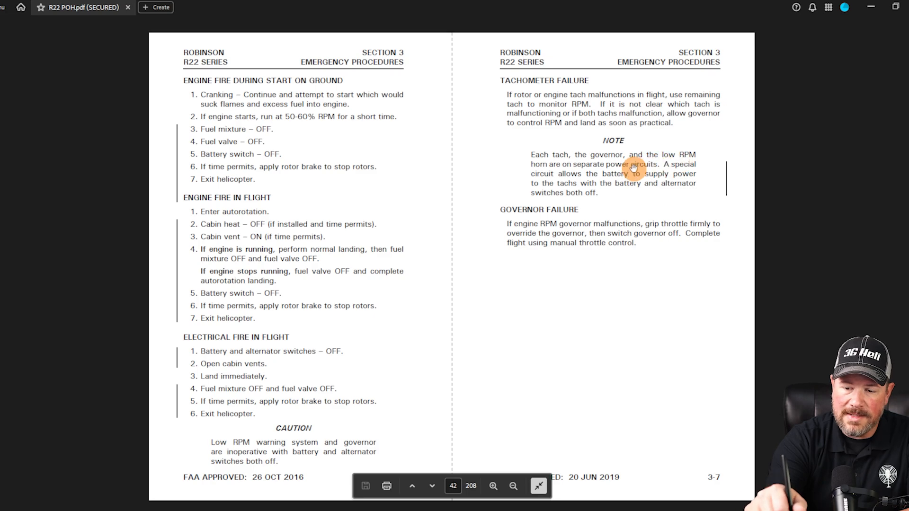
pyautogui.moveTo(678, 181)
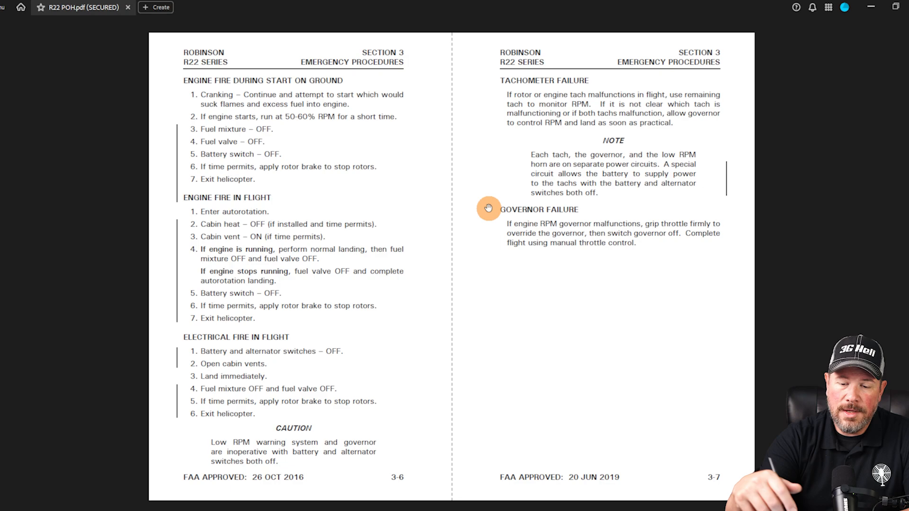
# Scroll to pages 3-8 and 3-9 on oil, chip, low fuel, clutch and alternator warning lights
pyautogui.scroll(-3)
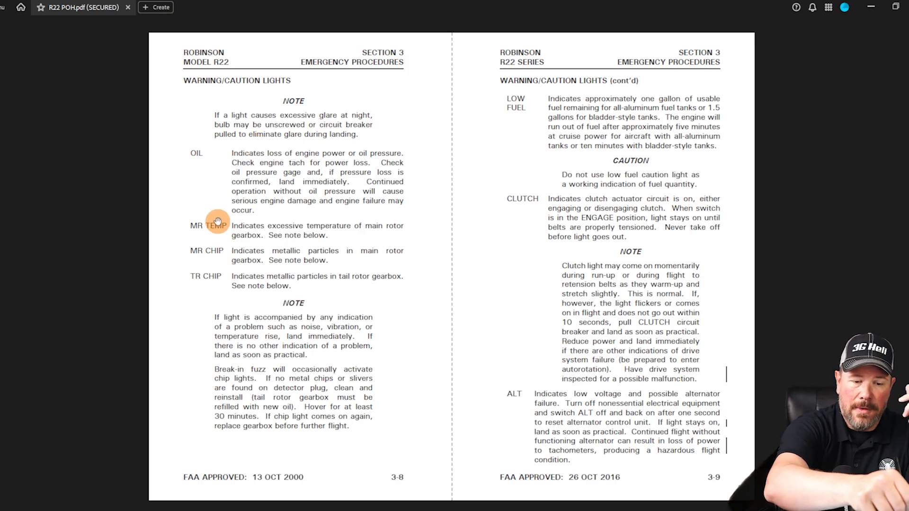
pyautogui.moveTo(253, 225)
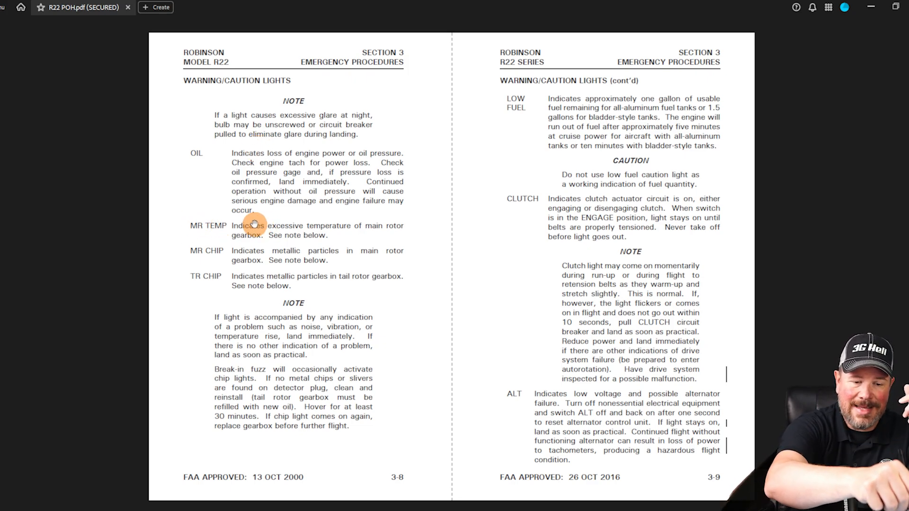
pyautogui.moveTo(219, 250)
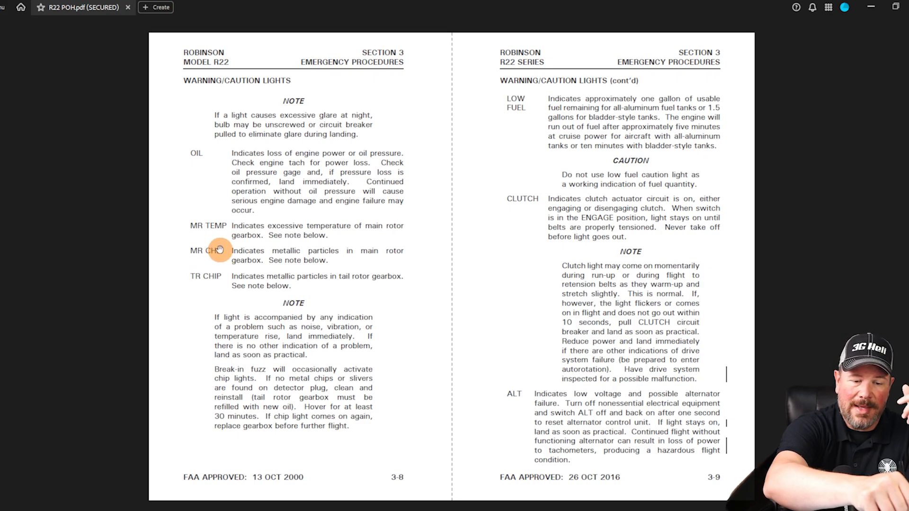
pyautogui.moveTo(198, 267)
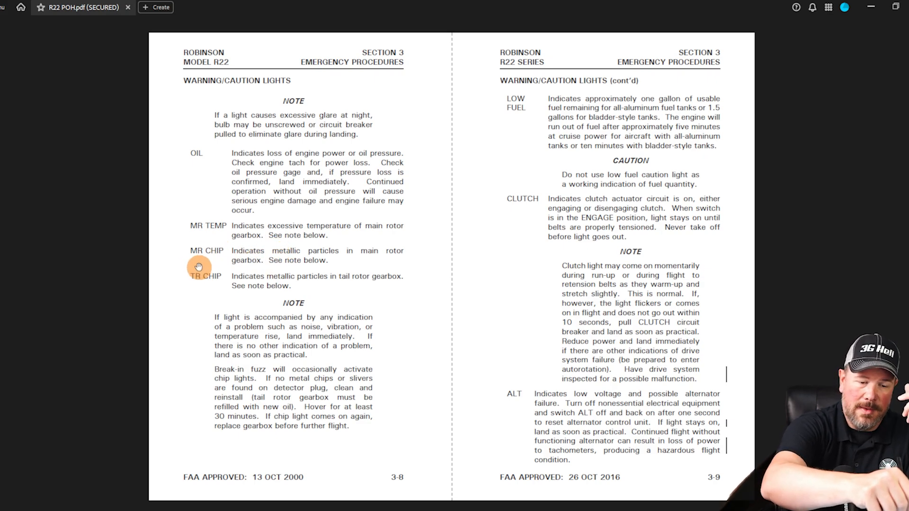
pyautogui.moveTo(260, 277)
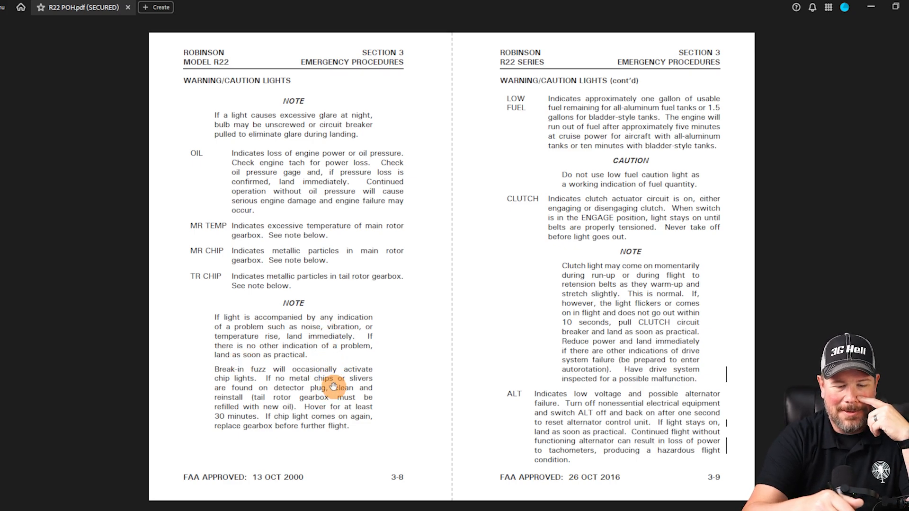
pyautogui.moveTo(493, 103)
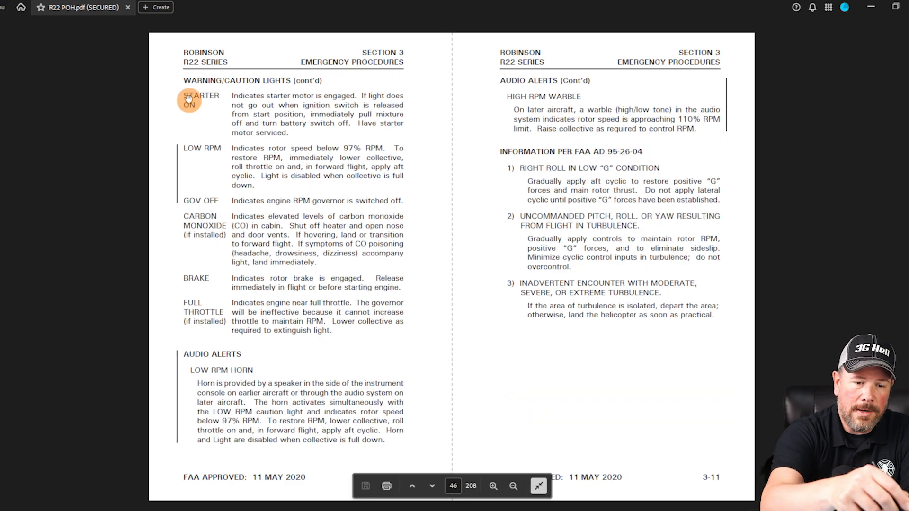
pyautogui.moveTo(203, 138)
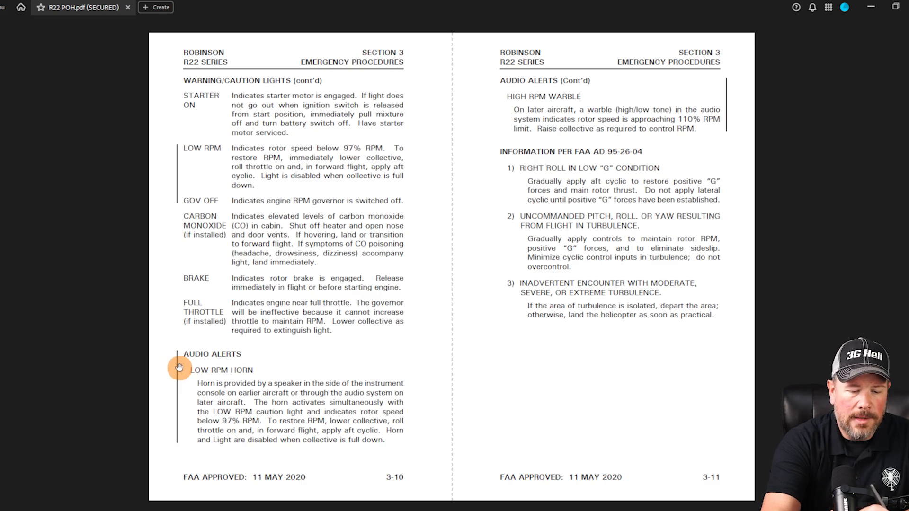
pyautogui.moveTo(201, 410)
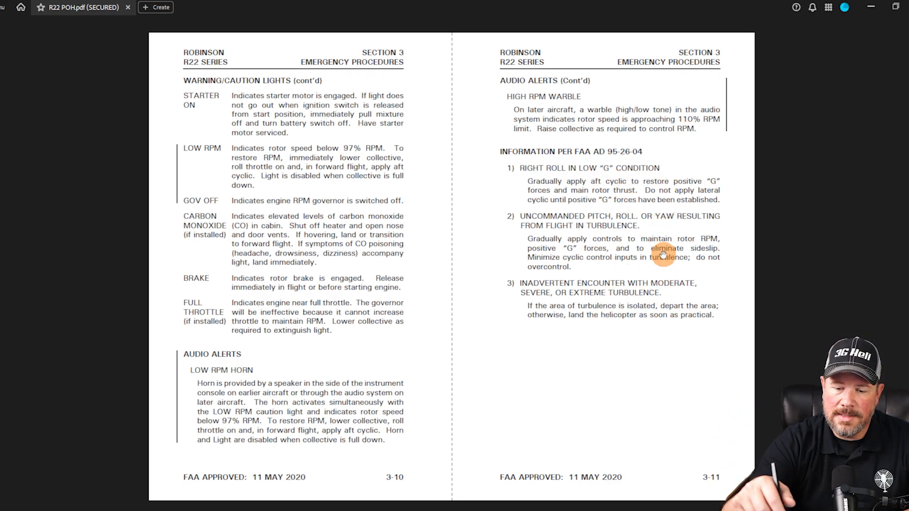
pyautogui.moveTo(674, 285)
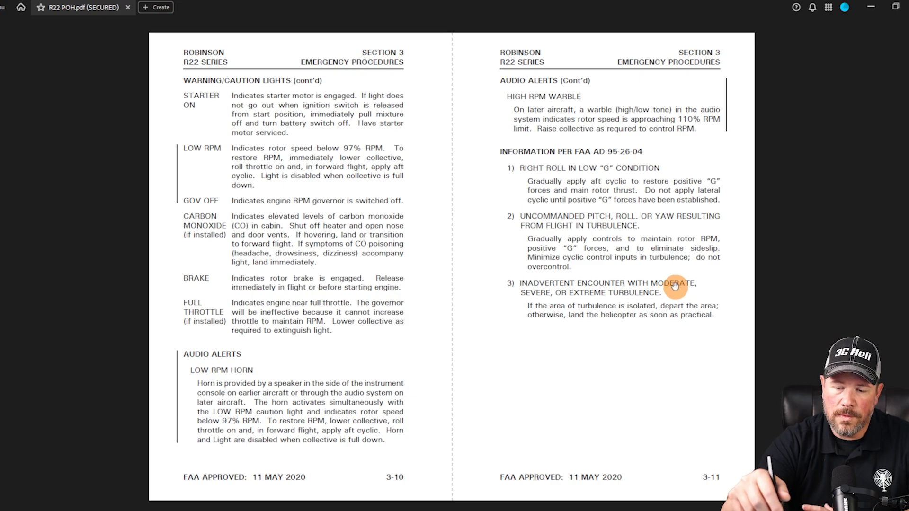